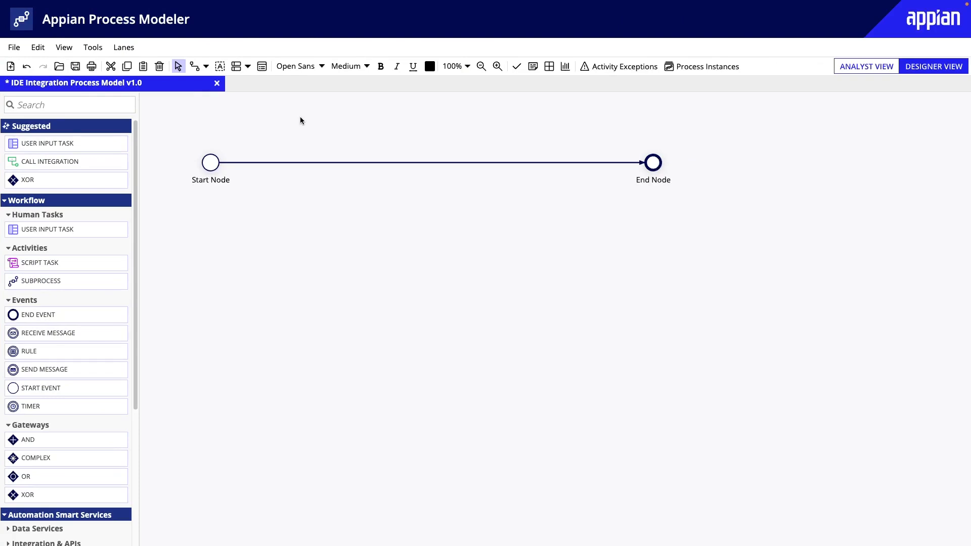
mouse_move(173, 147)
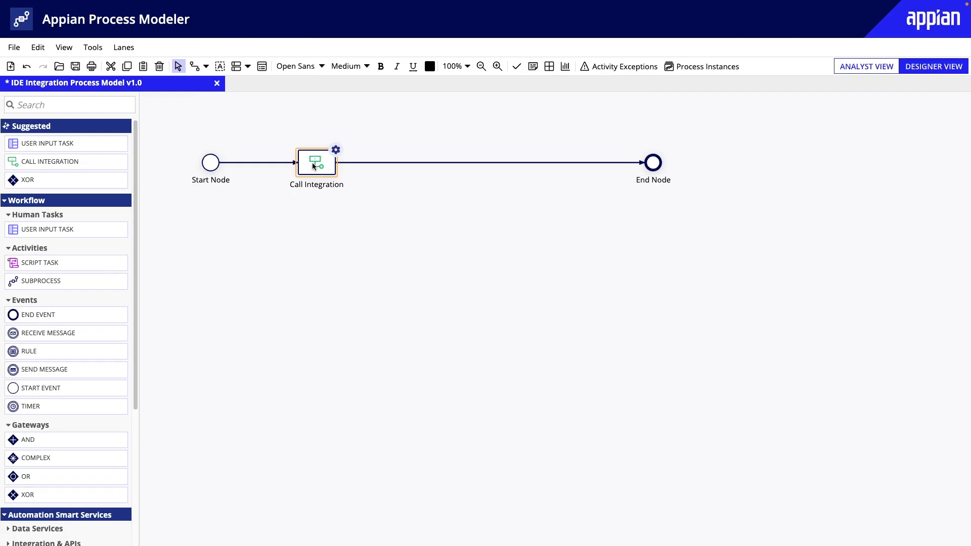
mouse_move(307, 159)
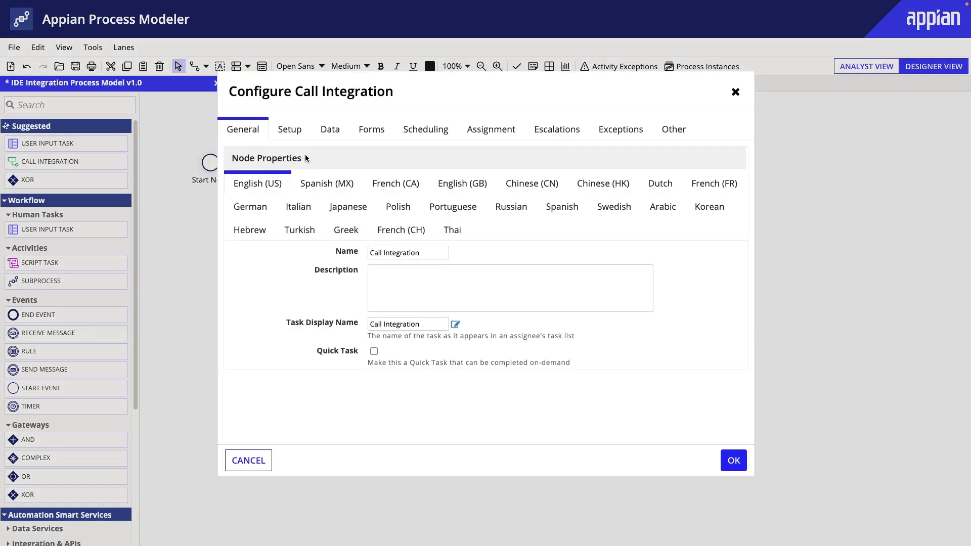
Step: Select IDE_GetListOfUniversities as the node's integration via the Setup settings, searching 'IDE'
left_click(289, 128)
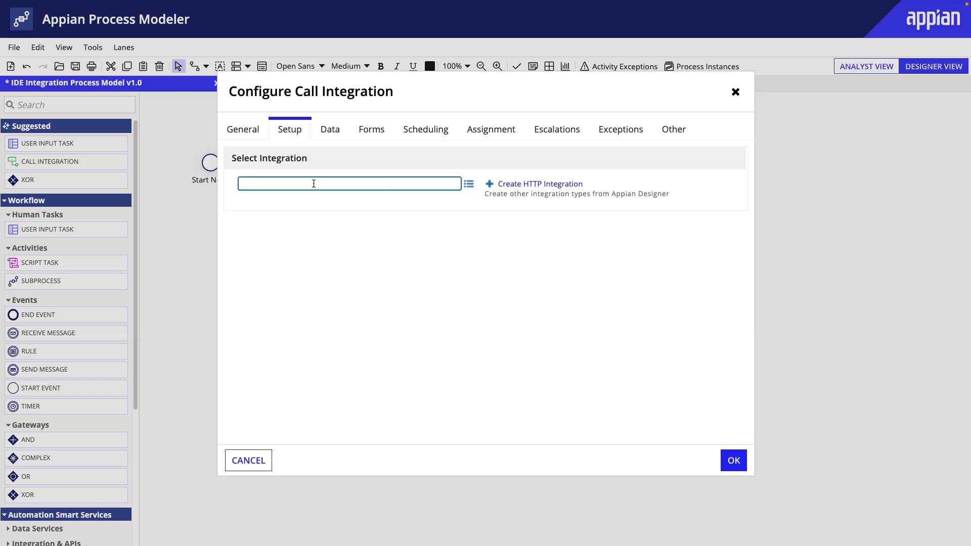
type("IDE_GetListOfUniversities\"")
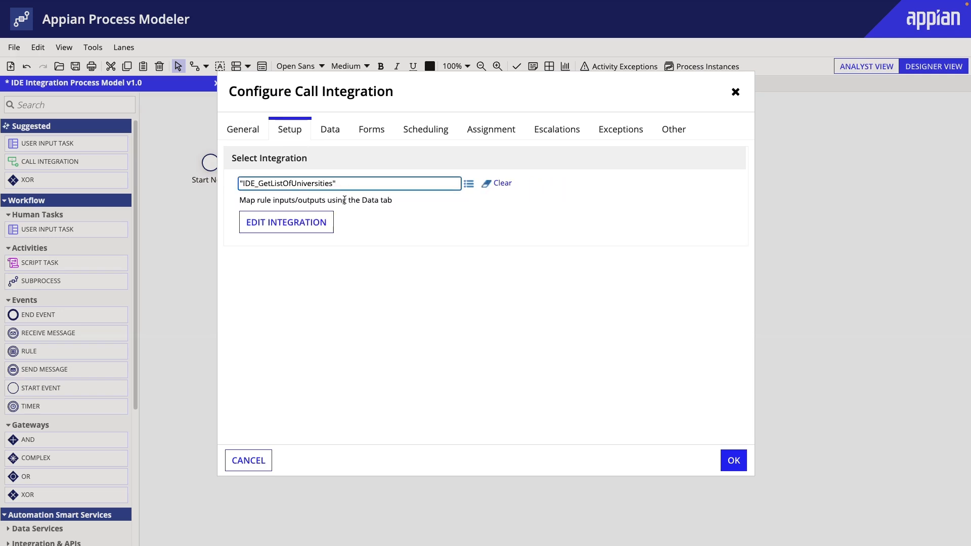
mouse_move(330, 133)
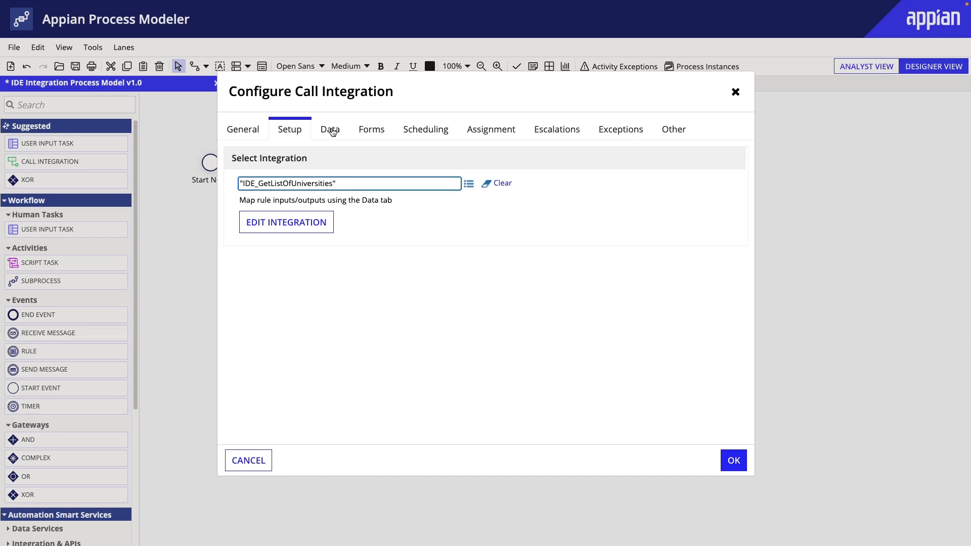
Step: Inspect the country input's field properties, then show the outputs Success, Result, Error and ConnectedSystem
left_click(330, 129)
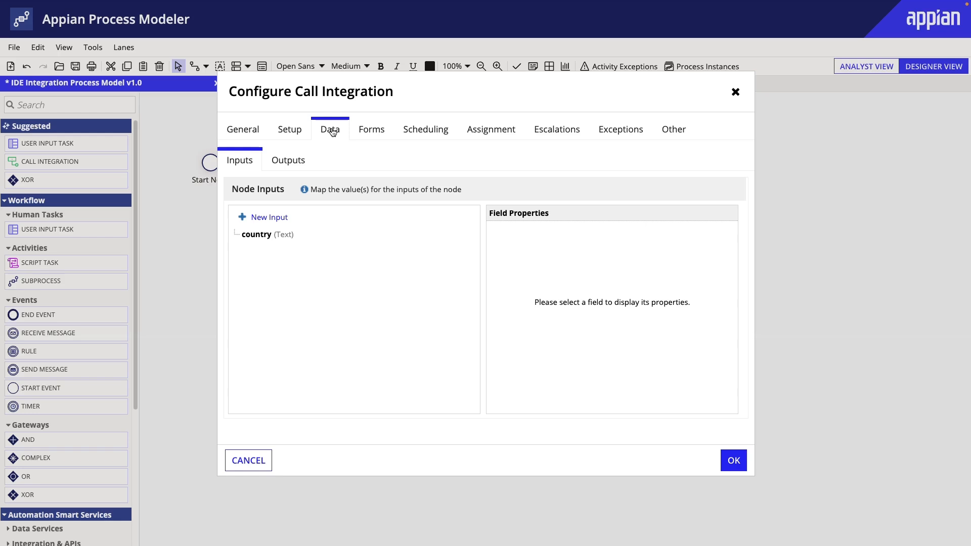
mouse_move(283, 237)
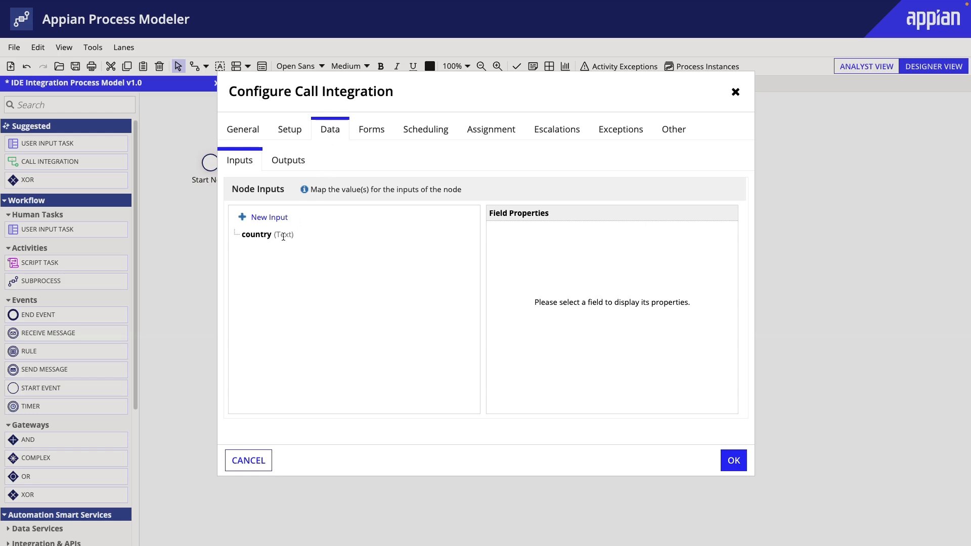
mouse_move(258, 239)
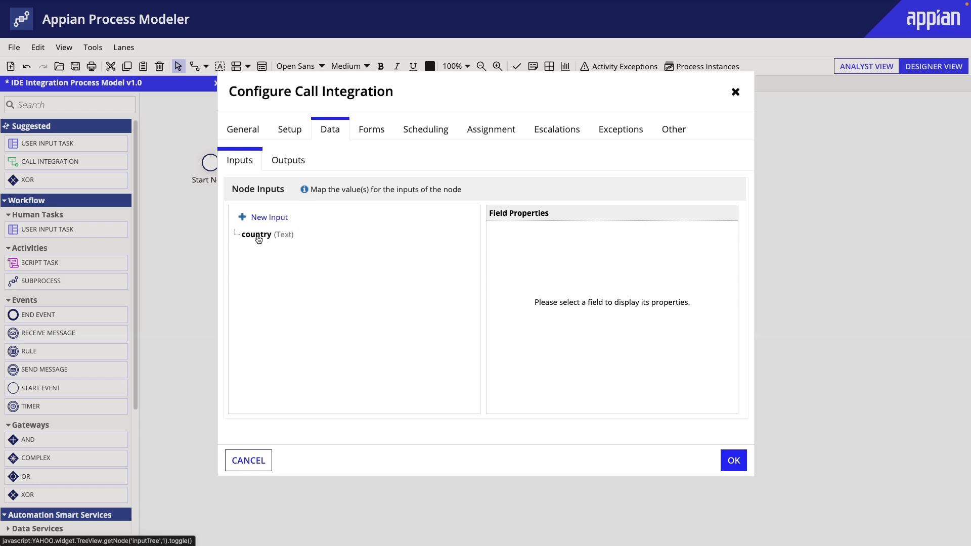
left_click(255, 235)
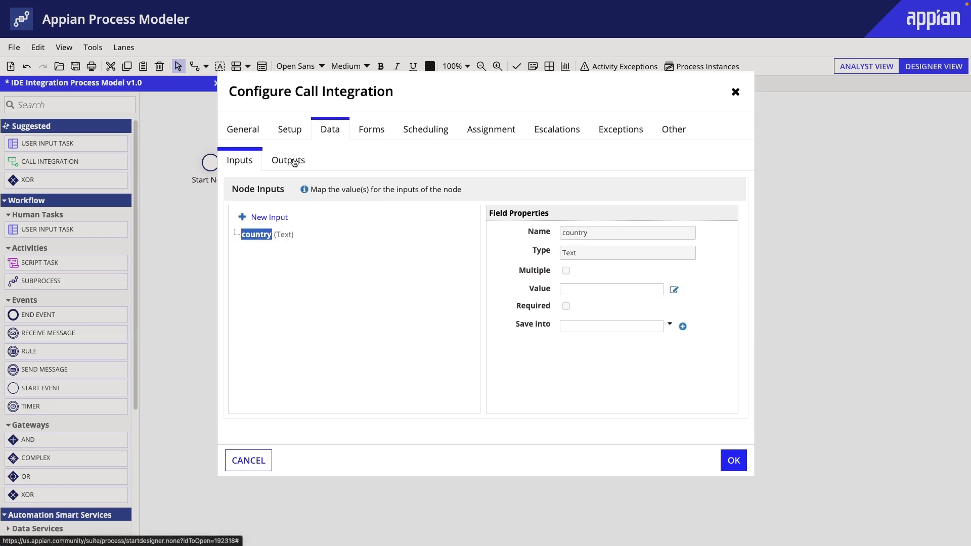
left_click(288, 160)
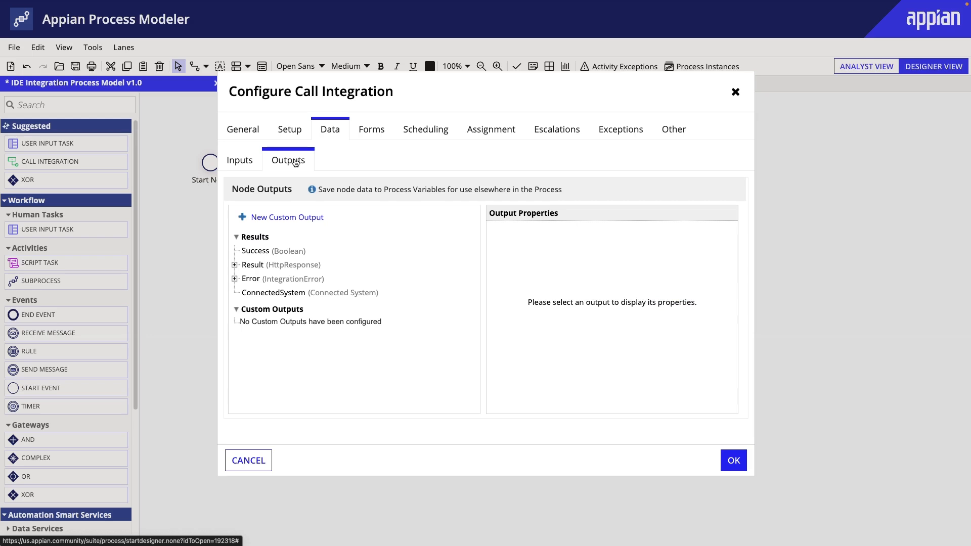
Step: Store the Success and Result outputs into new same-named process variables
left_click(255, 251)
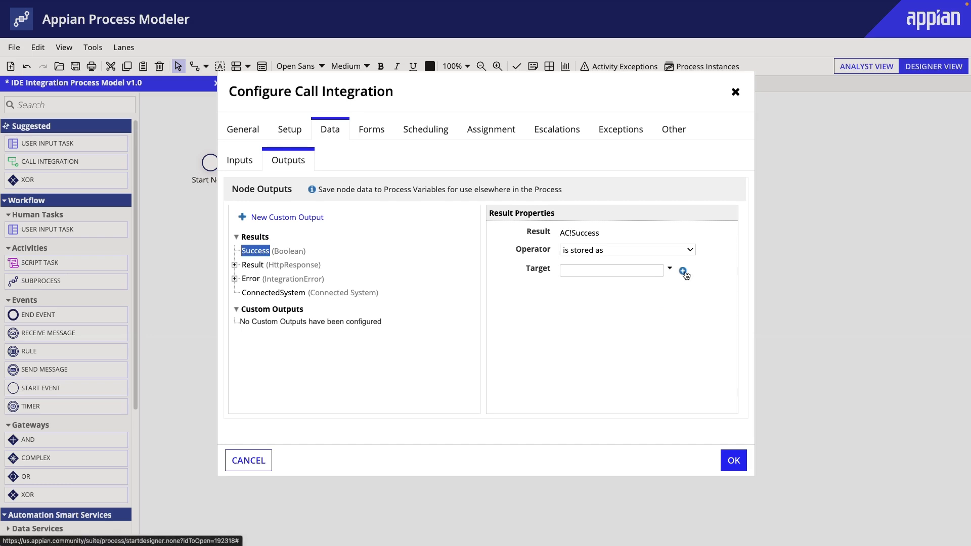
left_click(683, 272)
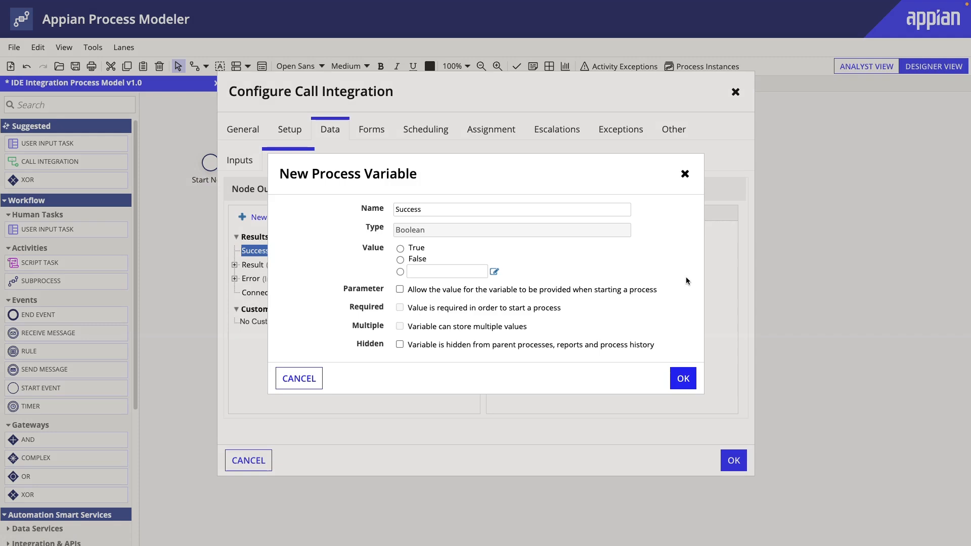
left_click(683, 378)
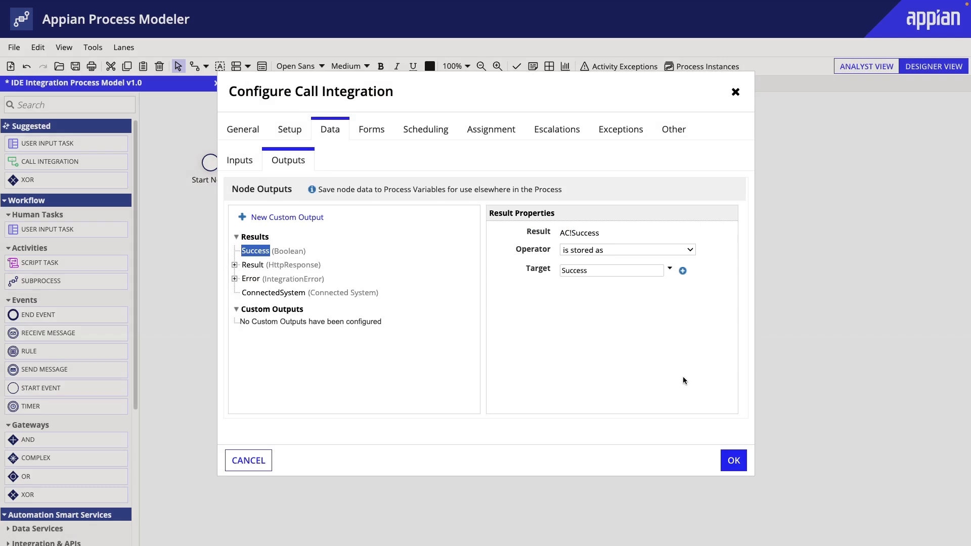
left_click(252, 265)
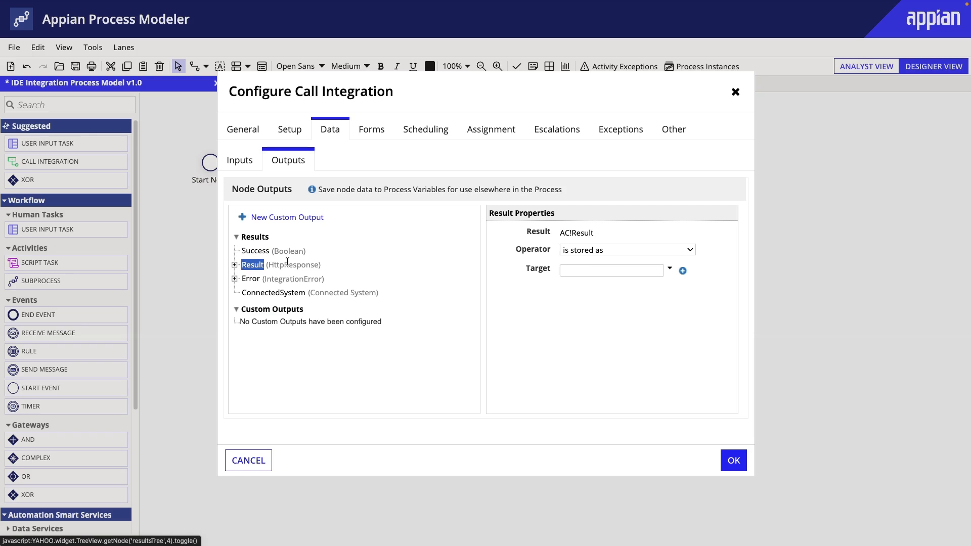
left_click(682, 270)
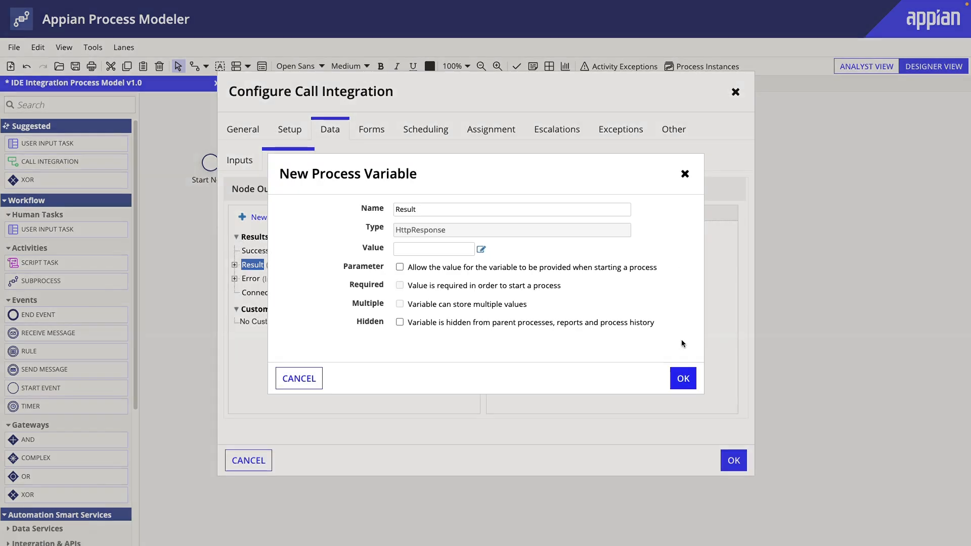
left_click(683, 379)
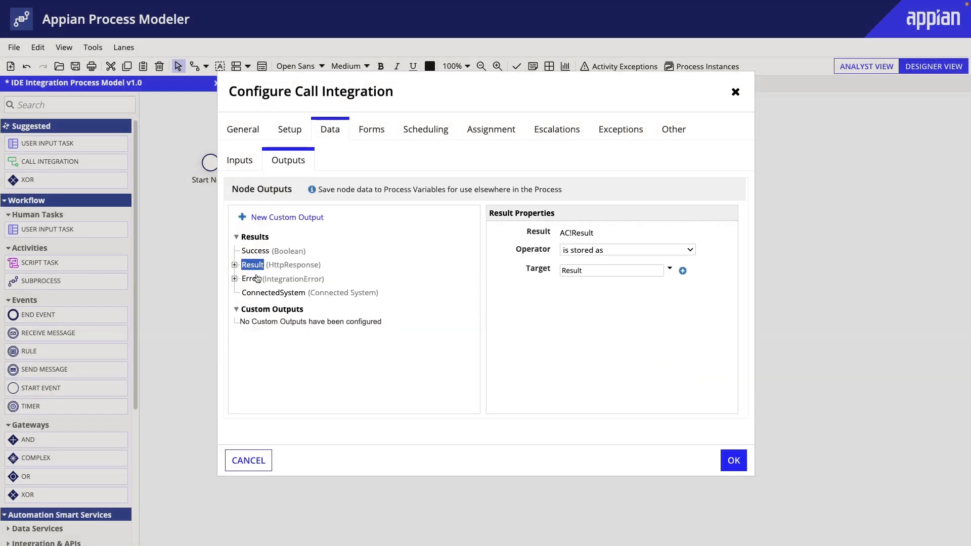
Step: Store the Error and ConnectedSystem outputs into new process variables and leave the node configuration
left_click(251, 279)
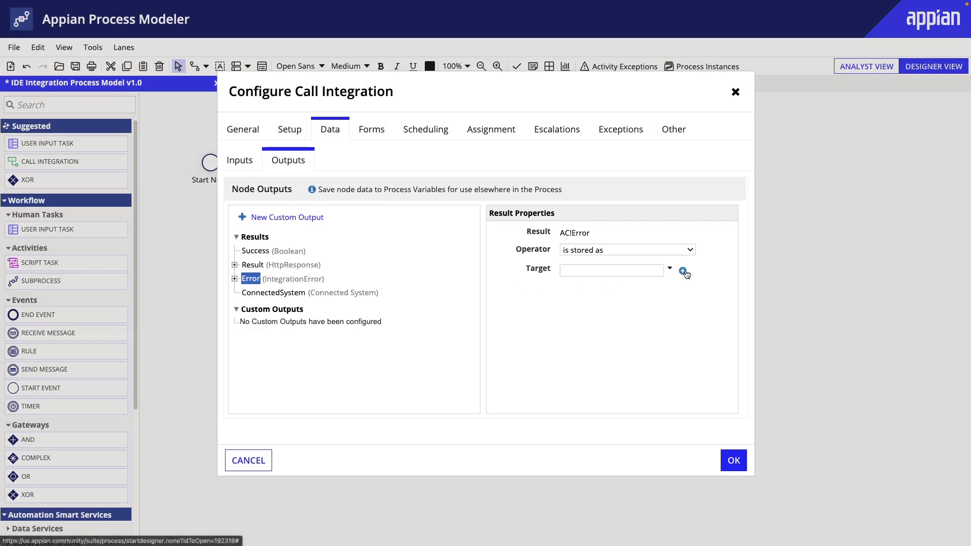
left_click(683, 270)
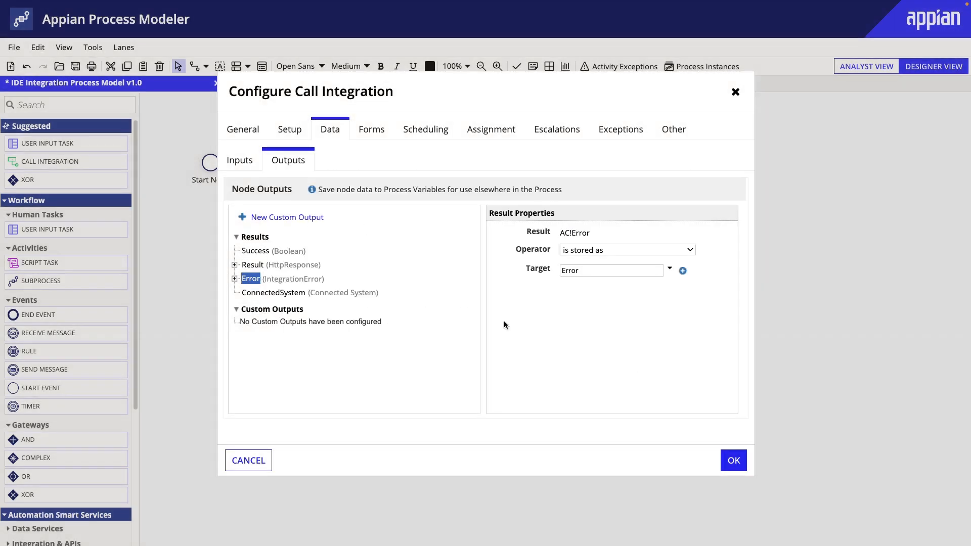
left_click(273, 292)
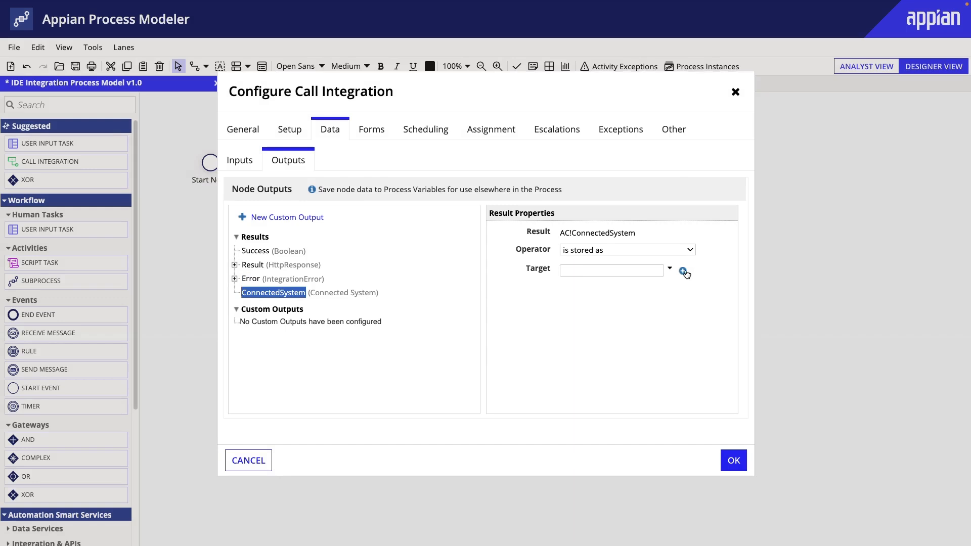
left_click(683, 271)
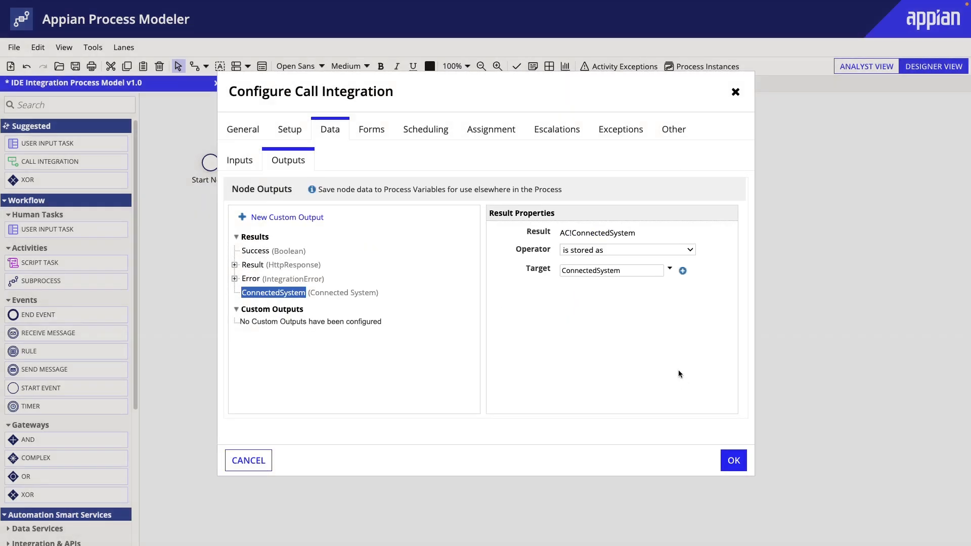
mouse_move(695, 389)
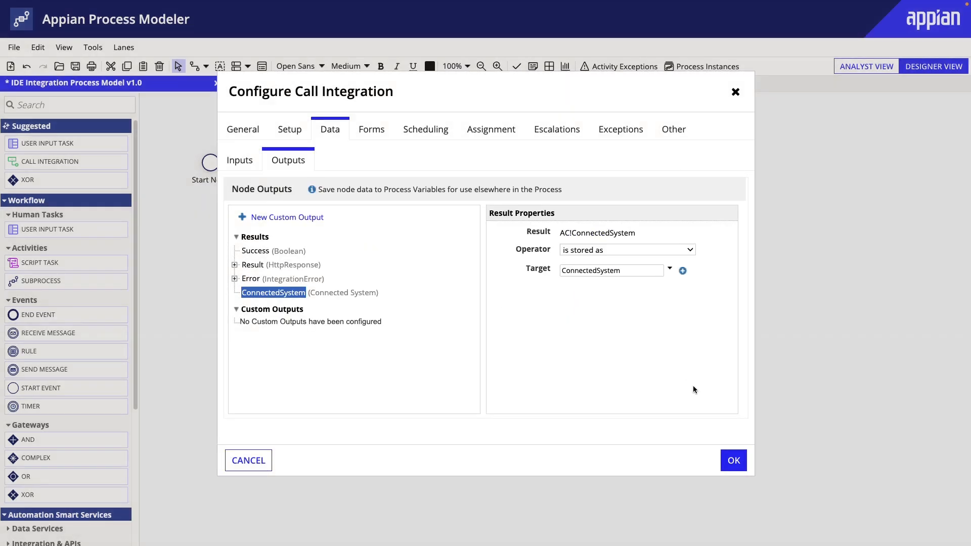
left_click(13, 47)
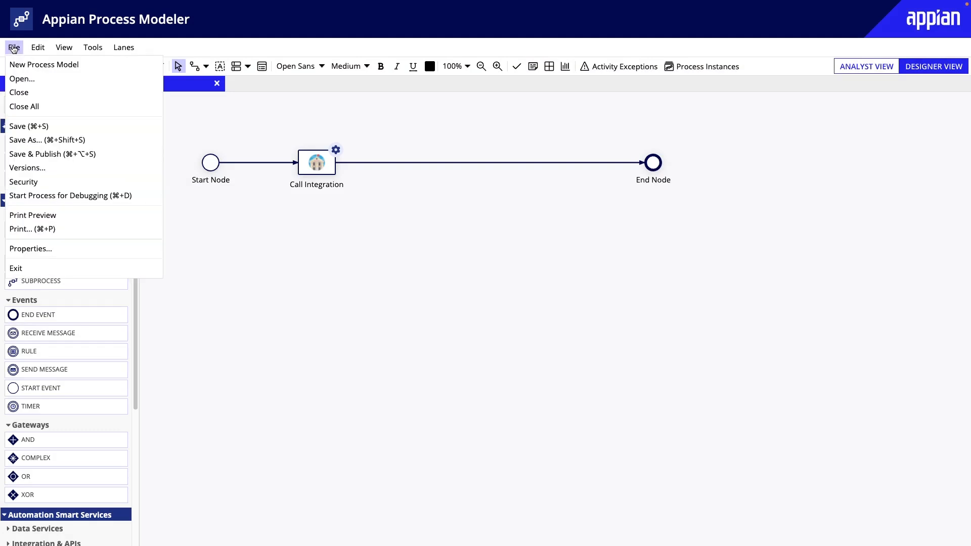
Step: Run the process for debugging and review its history and variables showing Success false after a 404 error
left_click(28, 125)
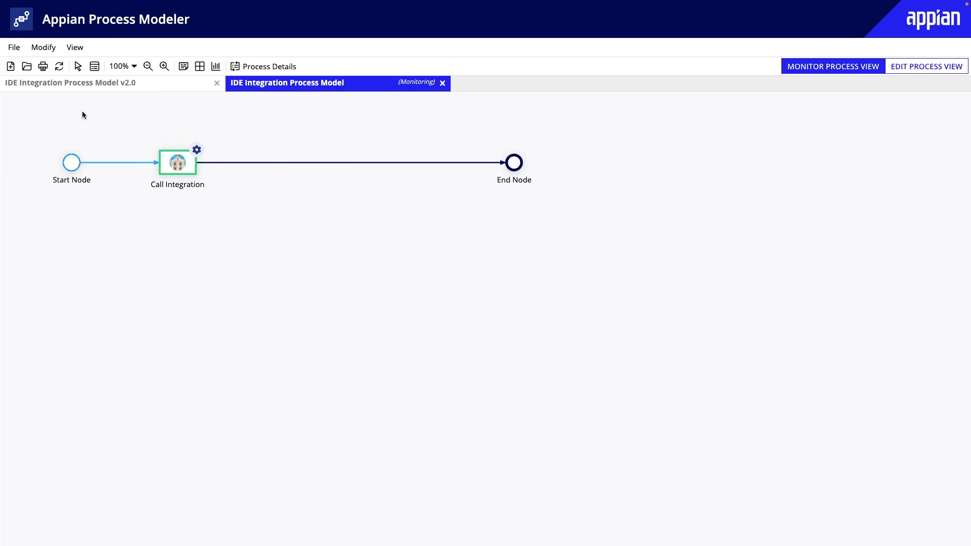
left_click(59, 66)
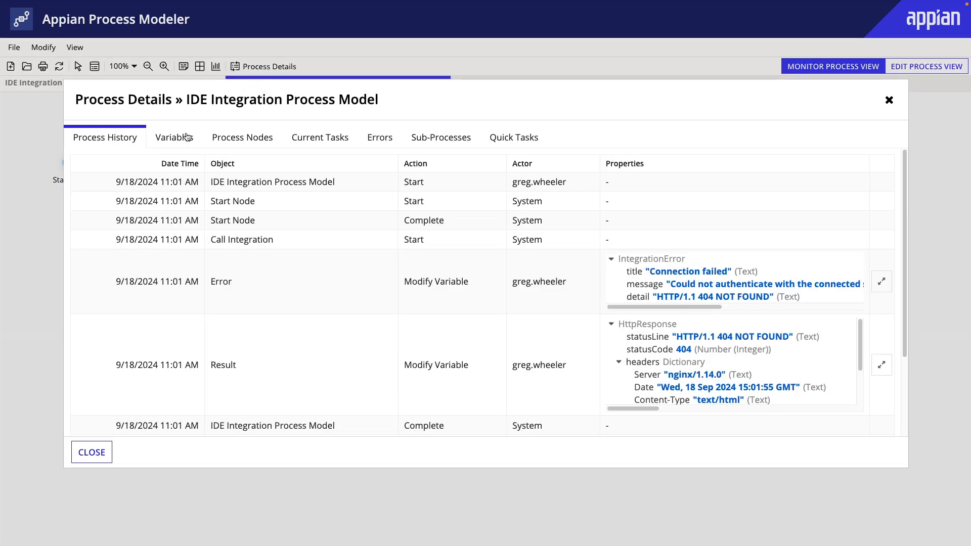
left_click(174, 137)
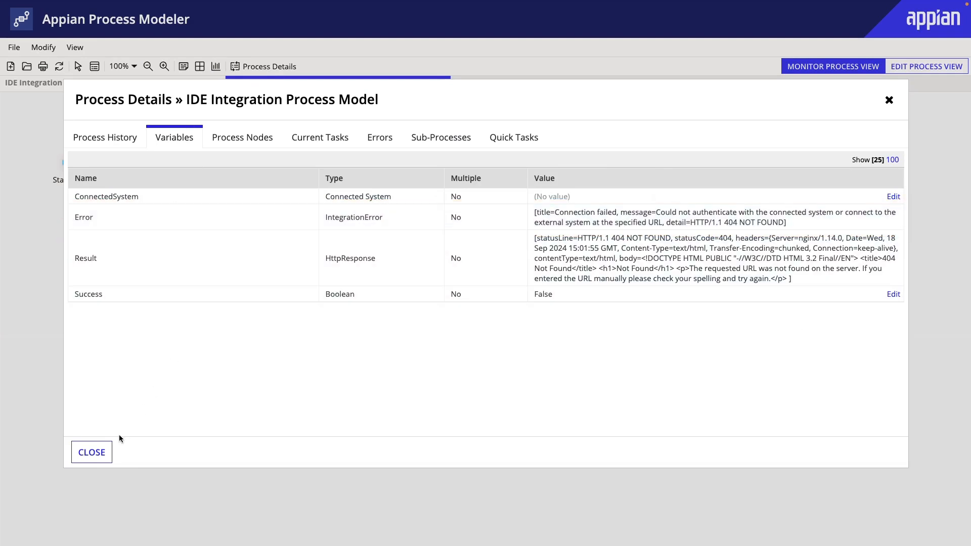
left_click(91, 452)
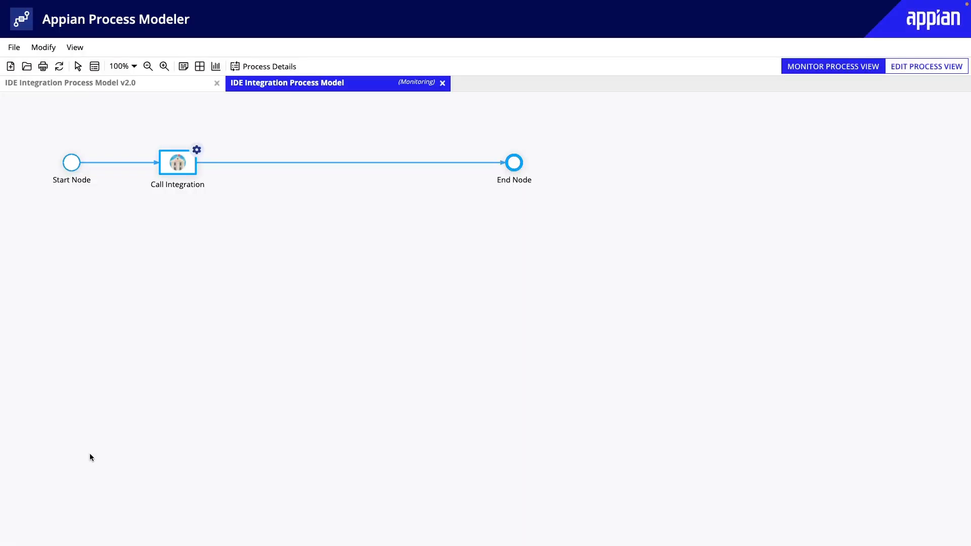
mouse_move(136, 430)
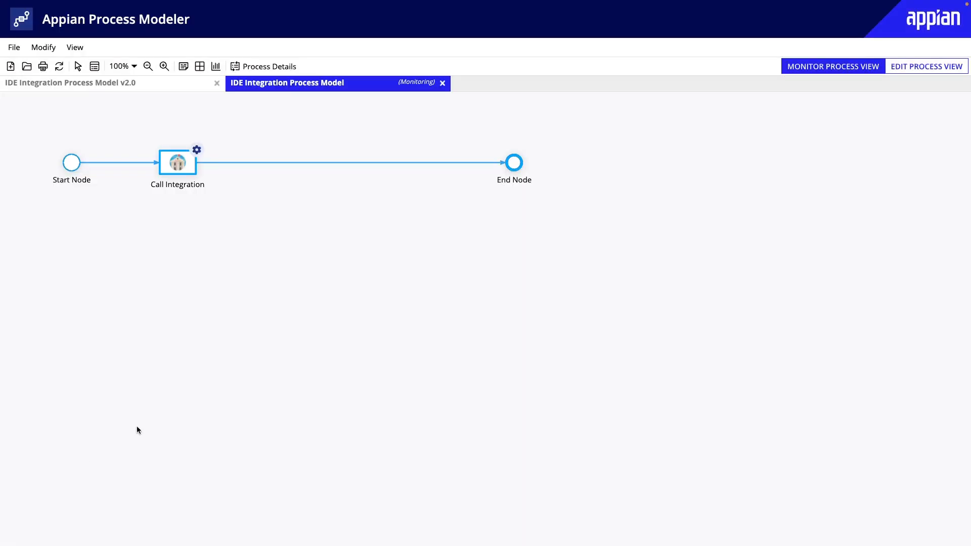
mouse_move(161, 408)
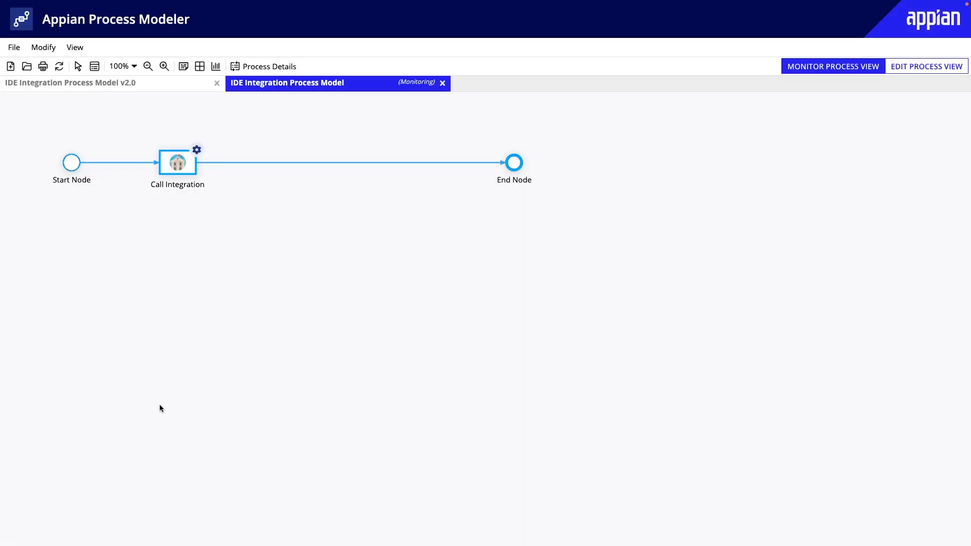
Step: Place an XOR gateway before End Node and search 'sen' to add a Send E-Mail node below it
left_click(927, 67)
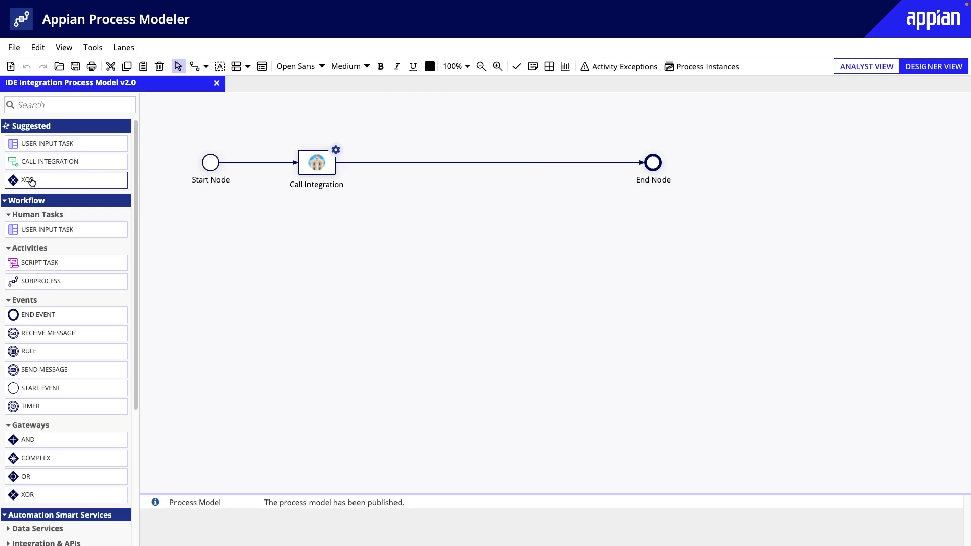
left_click_drag(28, 180, 460, 166)
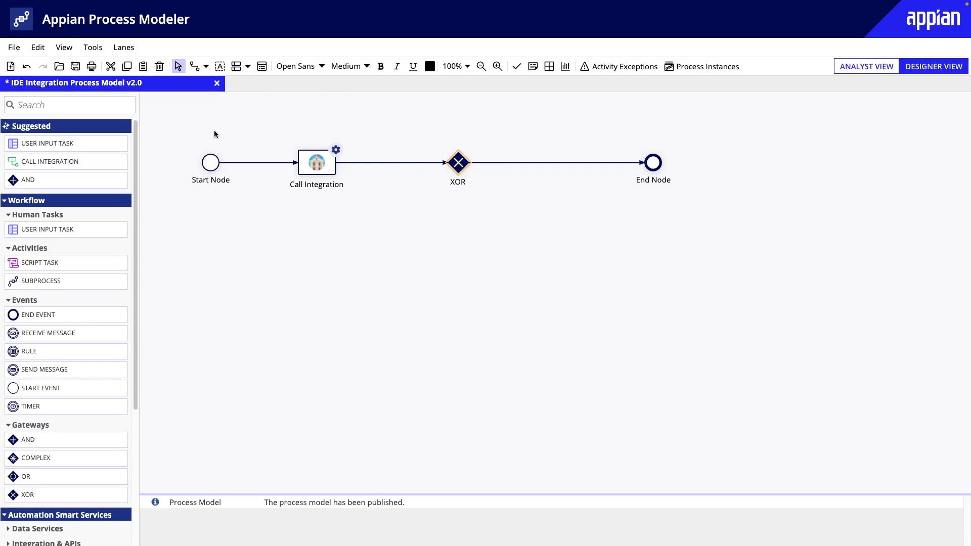
type("sen")
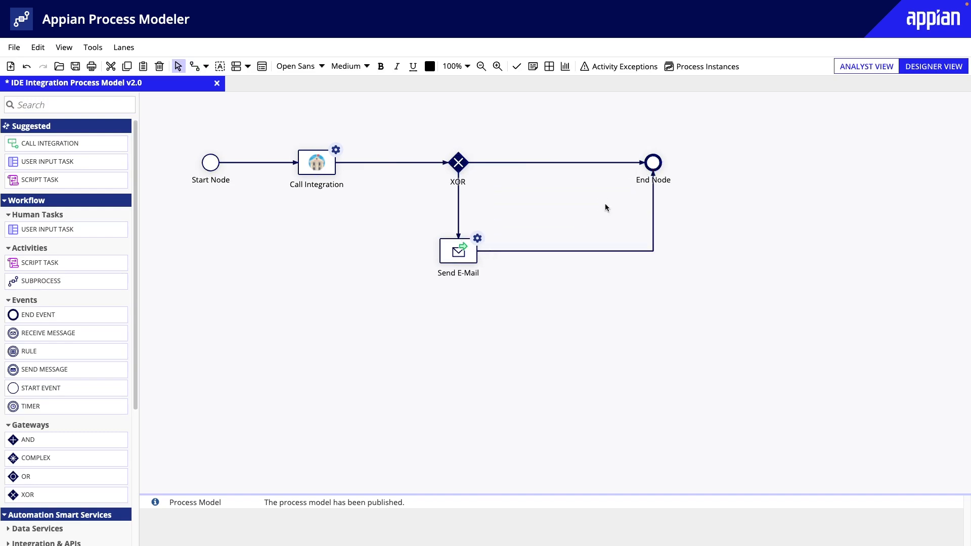
mouse_move(570, 202)
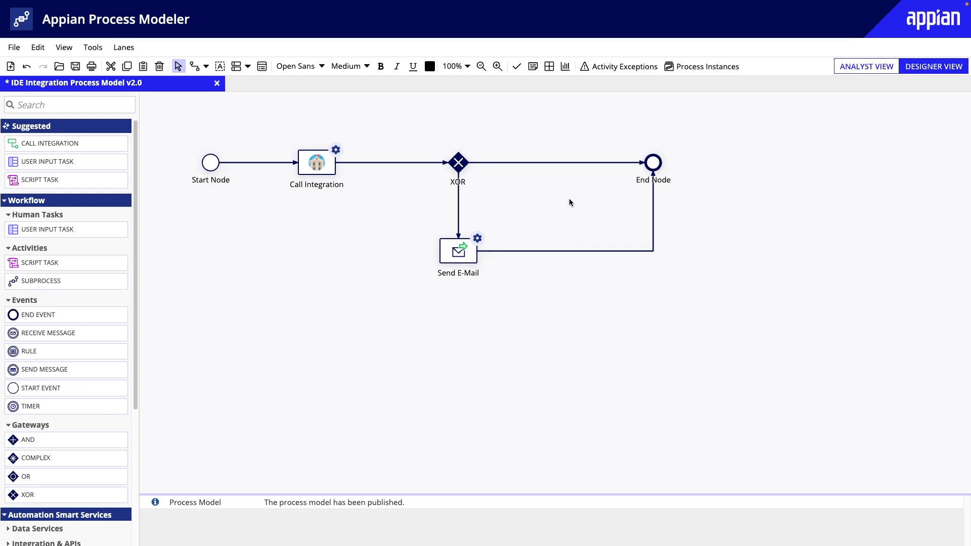
mouse_move(457, 162)
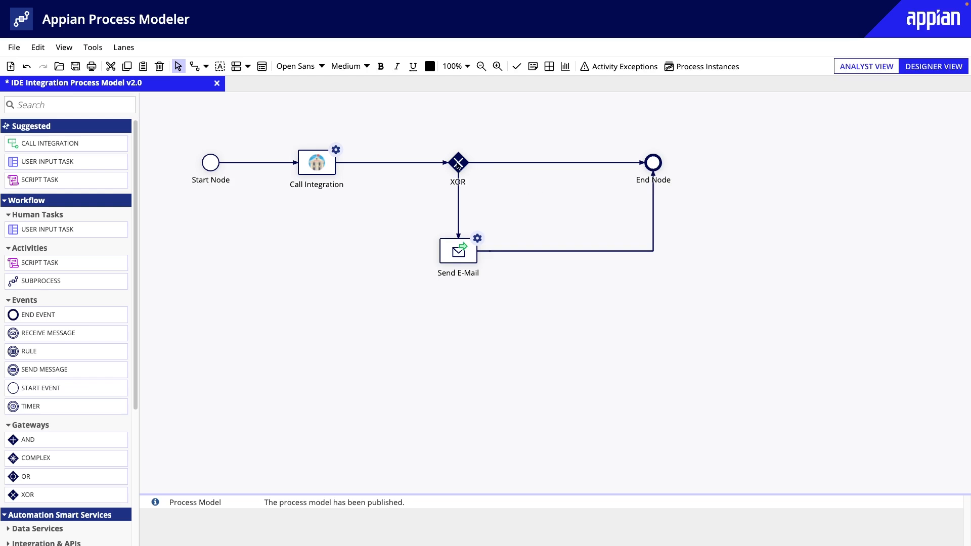
Step: Set the XOR gateway's decision condition to pv!Success via the Expression Editor
double_click(457, 162)
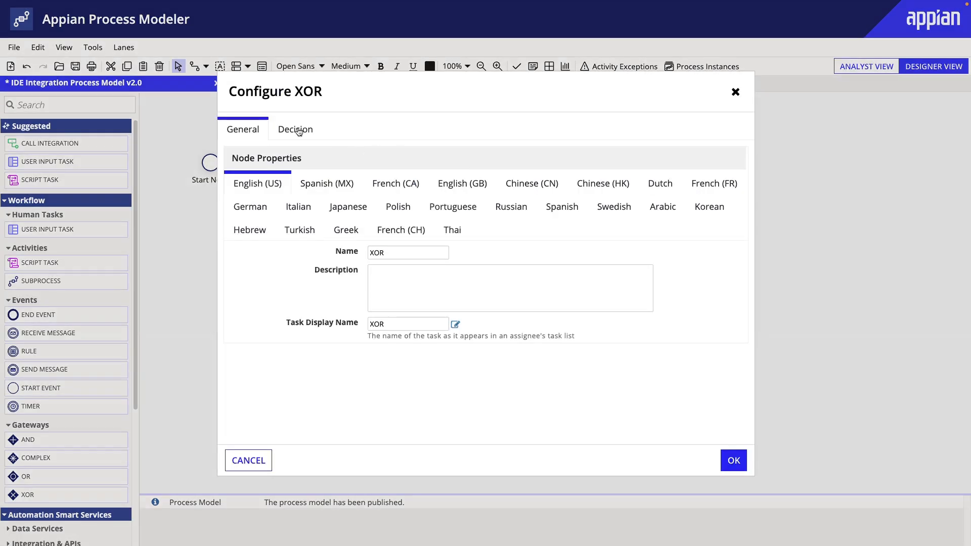
left_click(295, 129)
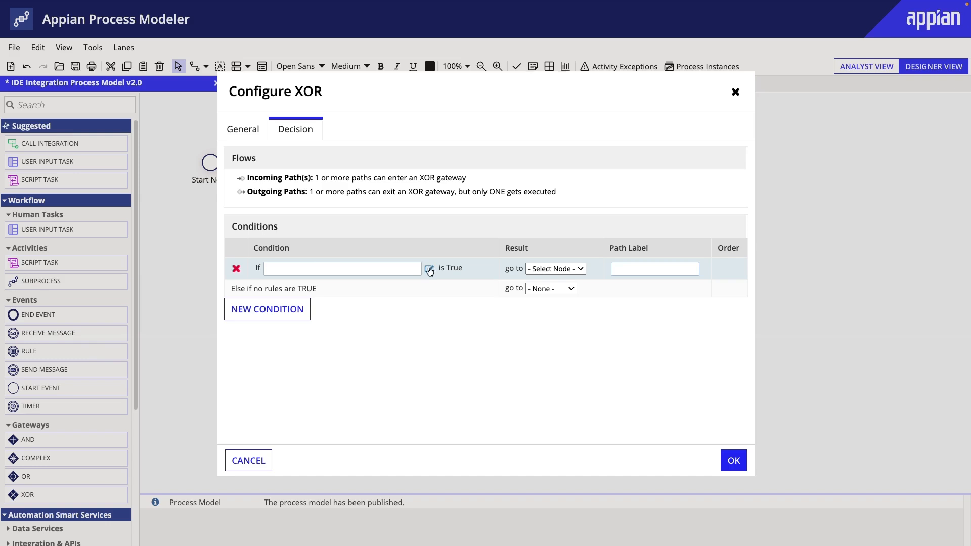
left_click(429, 268)
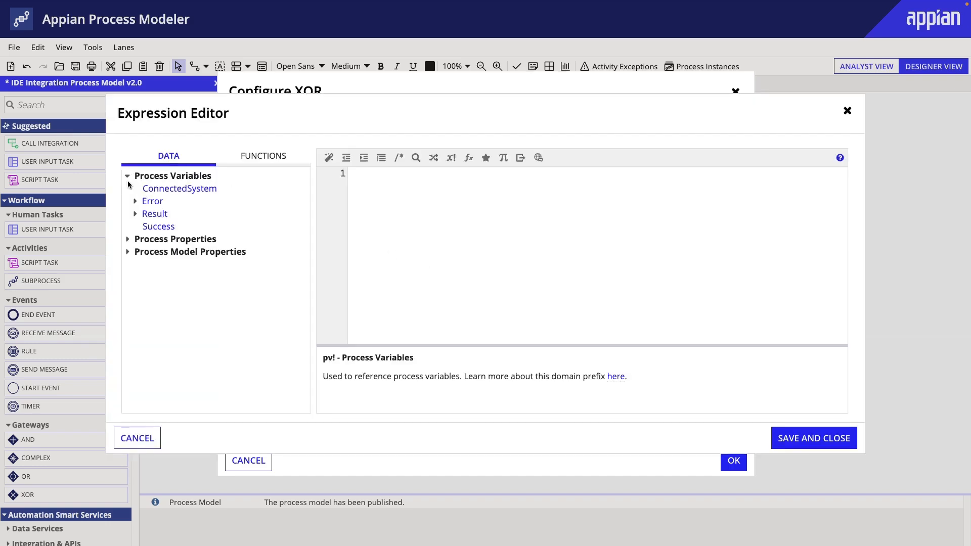
double_click(158, 226)
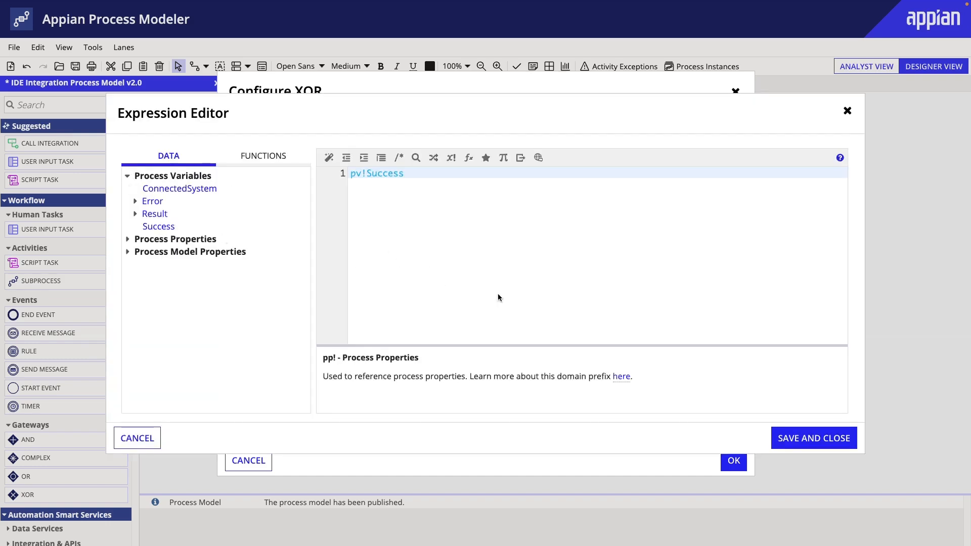
left_click(814, 438)
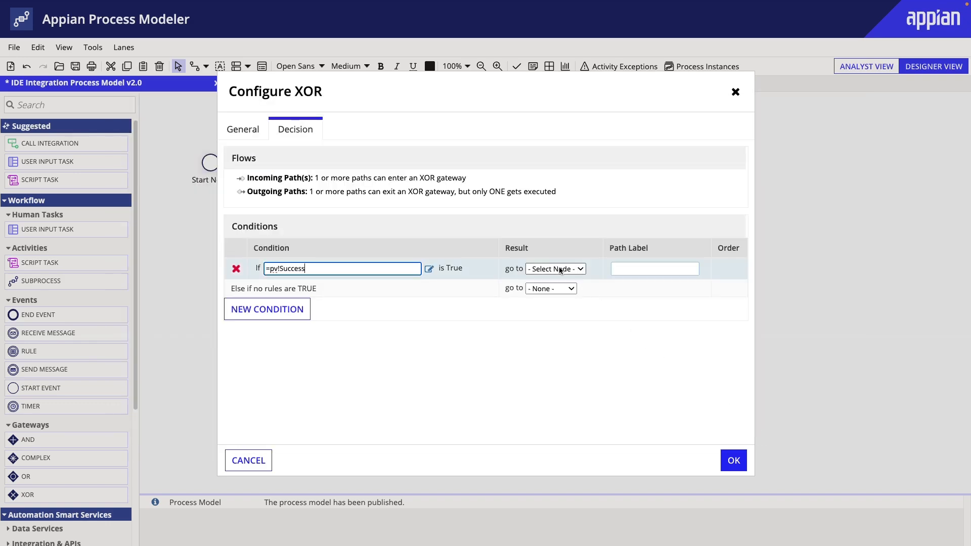
Step: Route true results to End Node and all others to Send E-Mail, then confirm the gateway
left_click(554, 268)
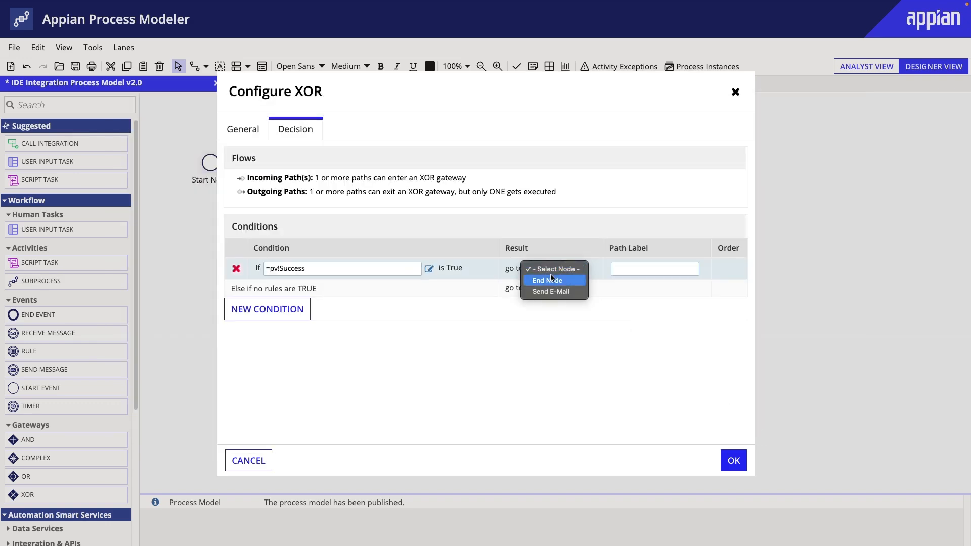
left_click(546, 281)
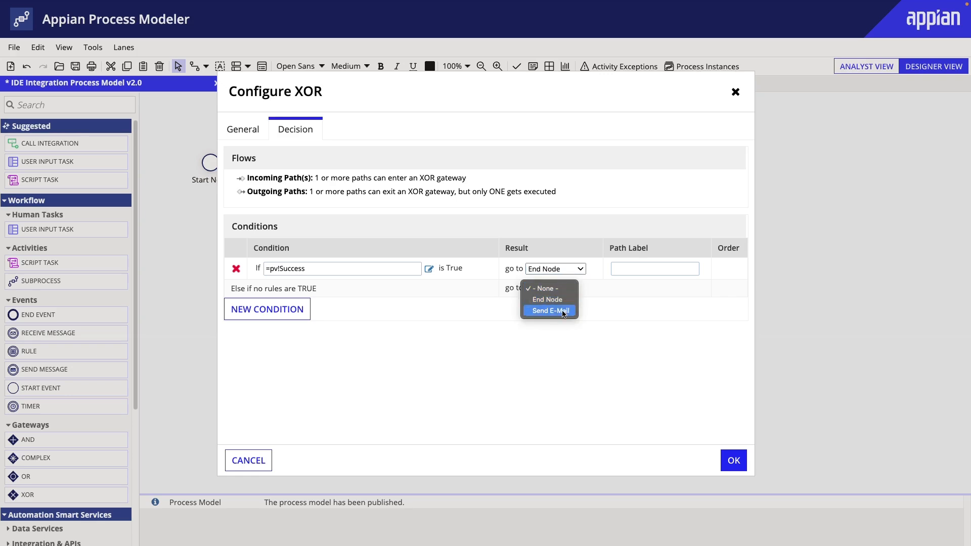
left_click(549, 310)
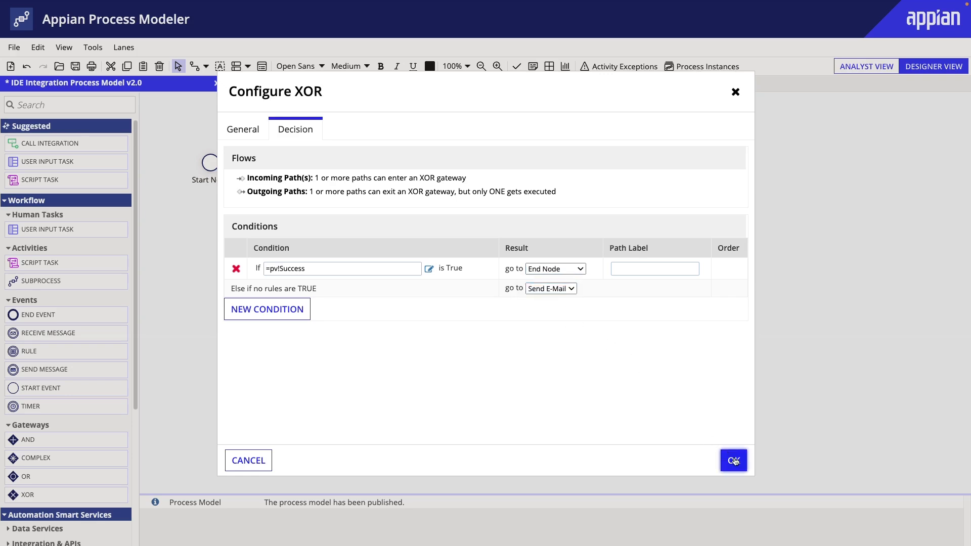
left_click(732, 460)
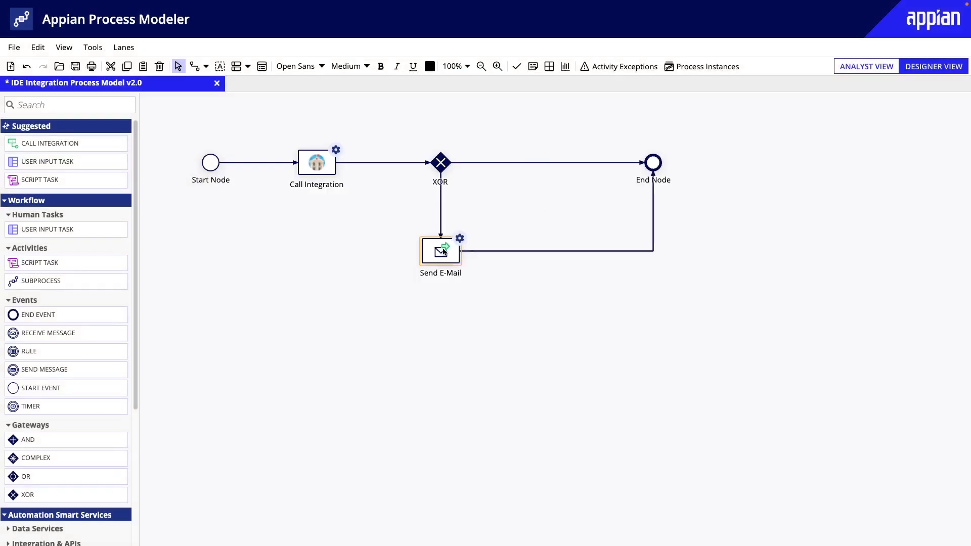
double_click(440, 250)
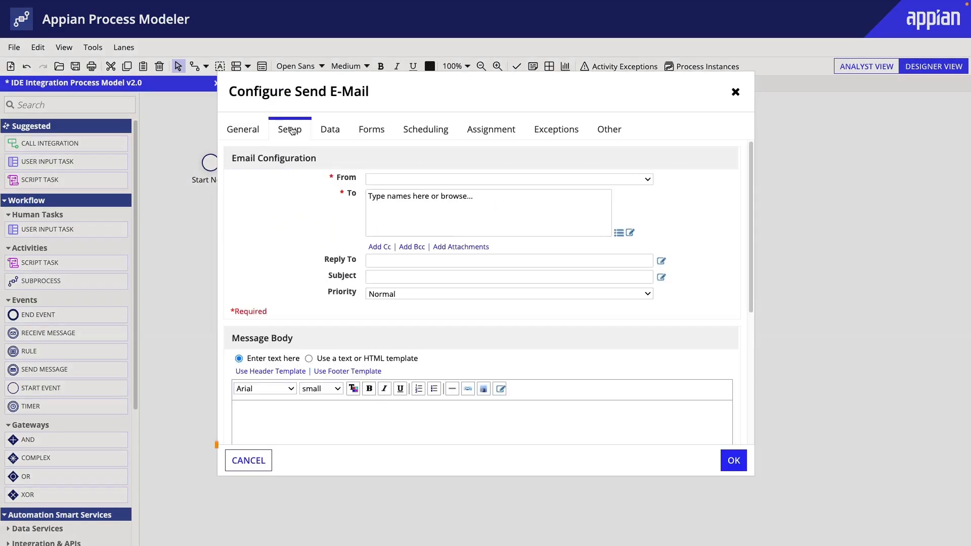